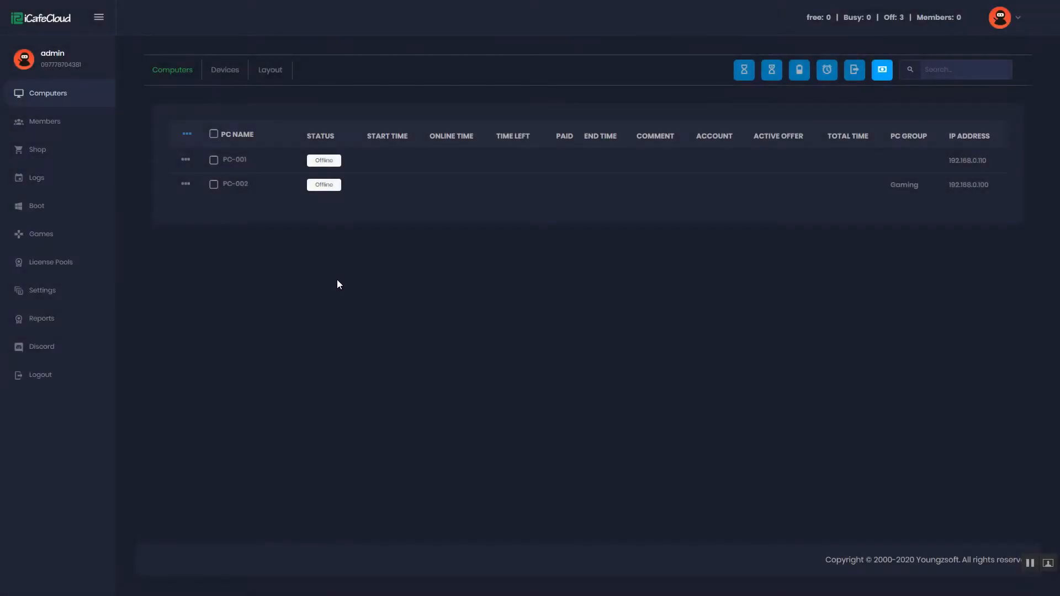
{"action": "mouse_move", "coordinate": [132, 337]}
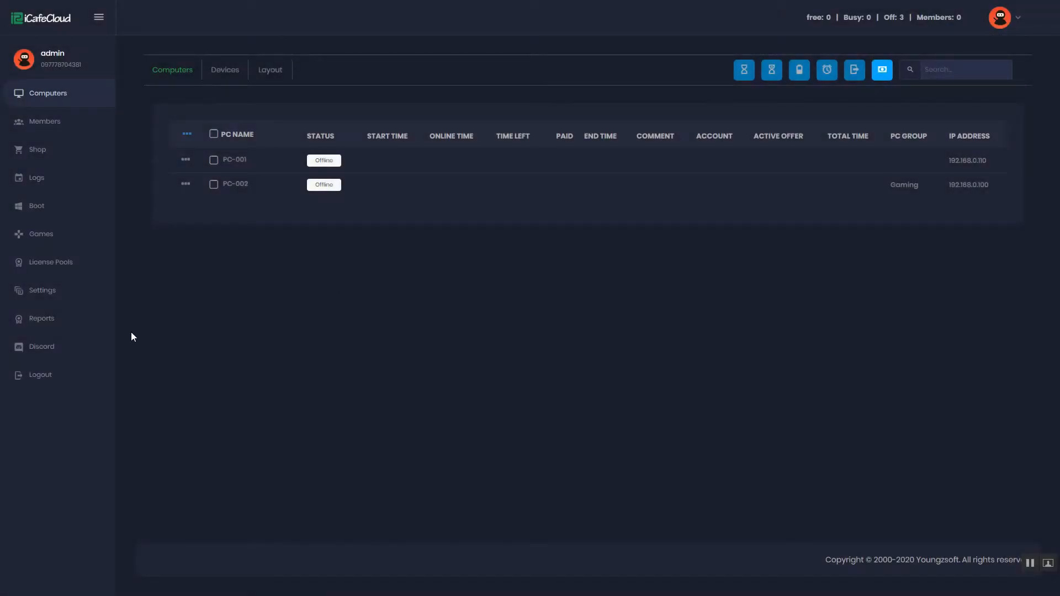
{"action": "mouse_move", "coordinate": [93, 323]}
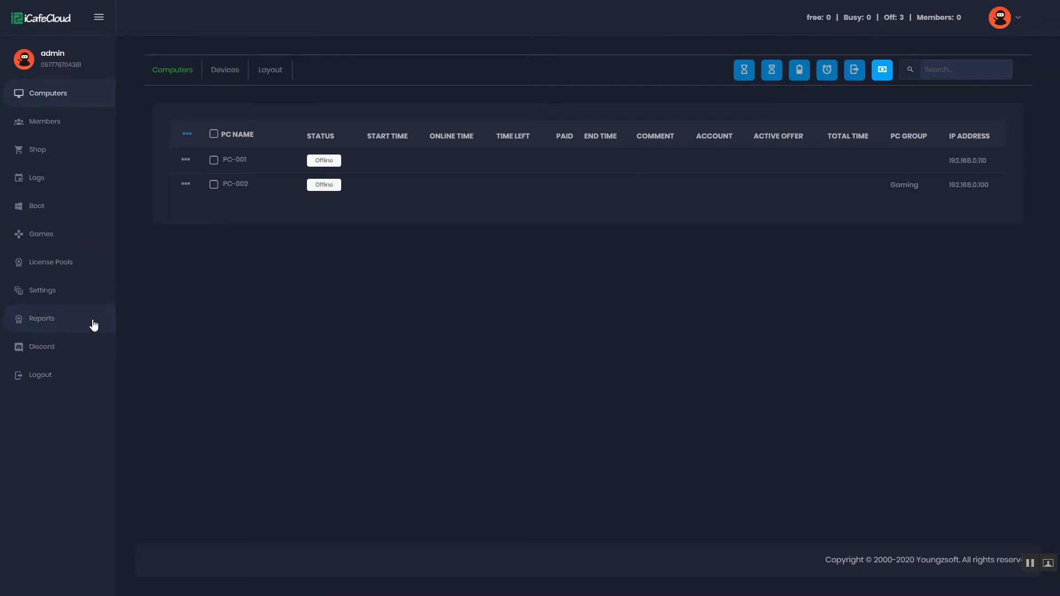
Step: Under Settings > Price > Define price, begin a new price named 'Peak'
{"action": "left_click", "coordinate": [41, 290]}
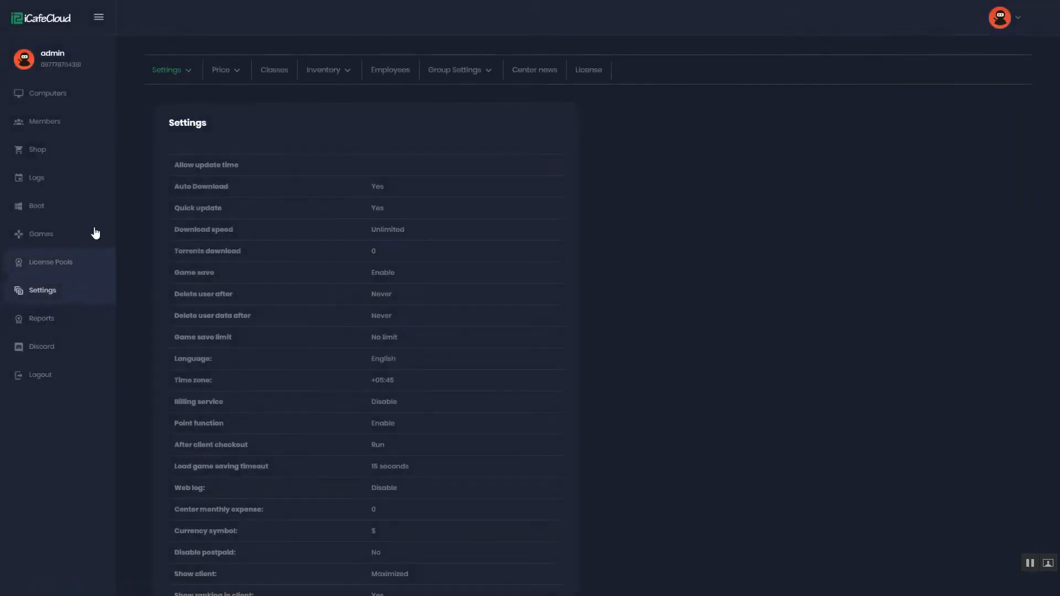
{"action": "left_click", "coordinate": [221, 70]}
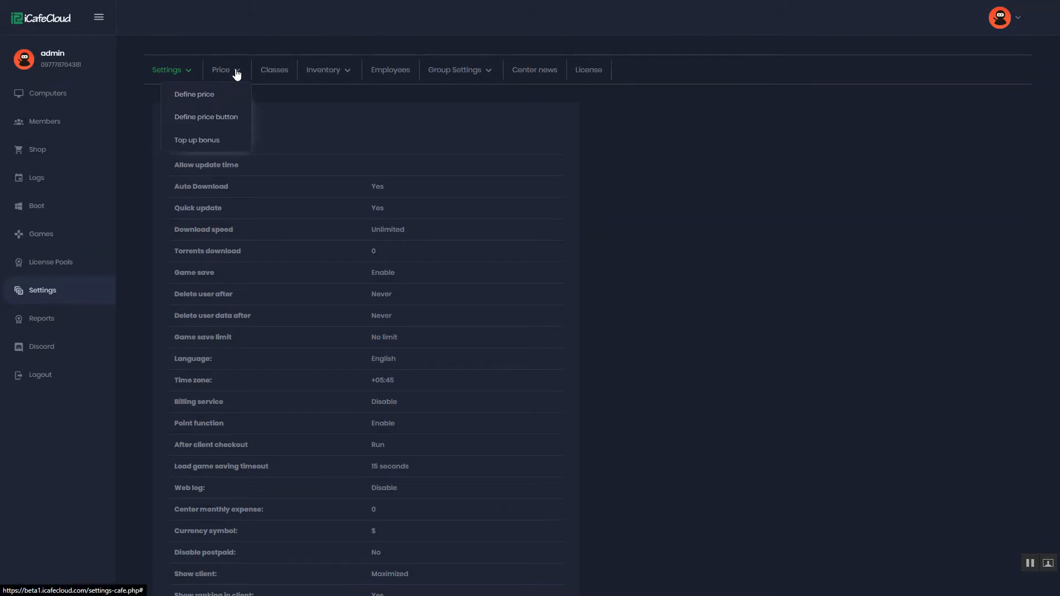
{"action": "left_click", "coordinate": [194, 94]}
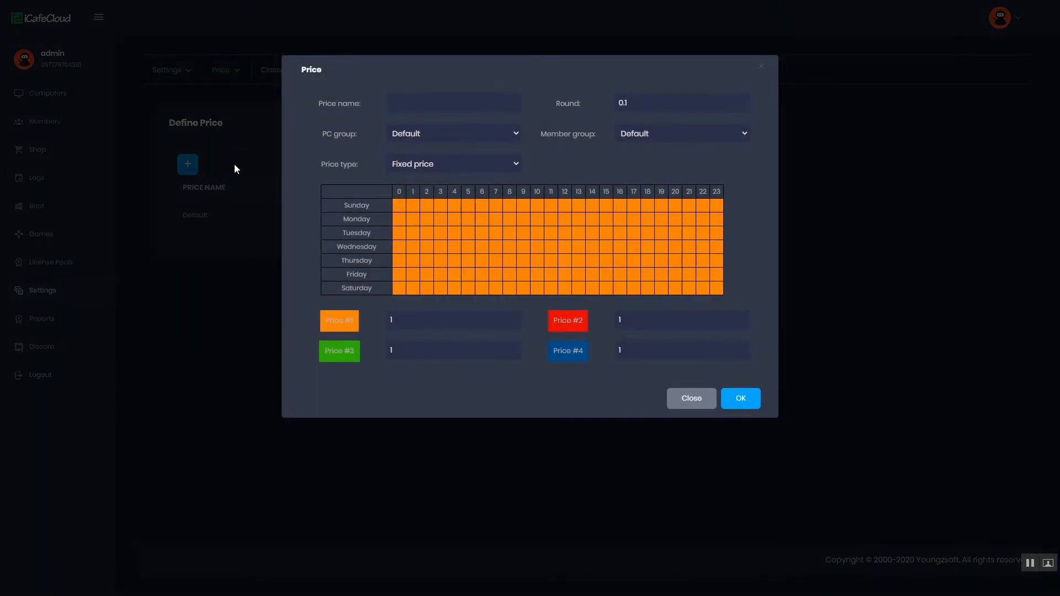
{"action": "left_click", "coordinate": [452, 102]}
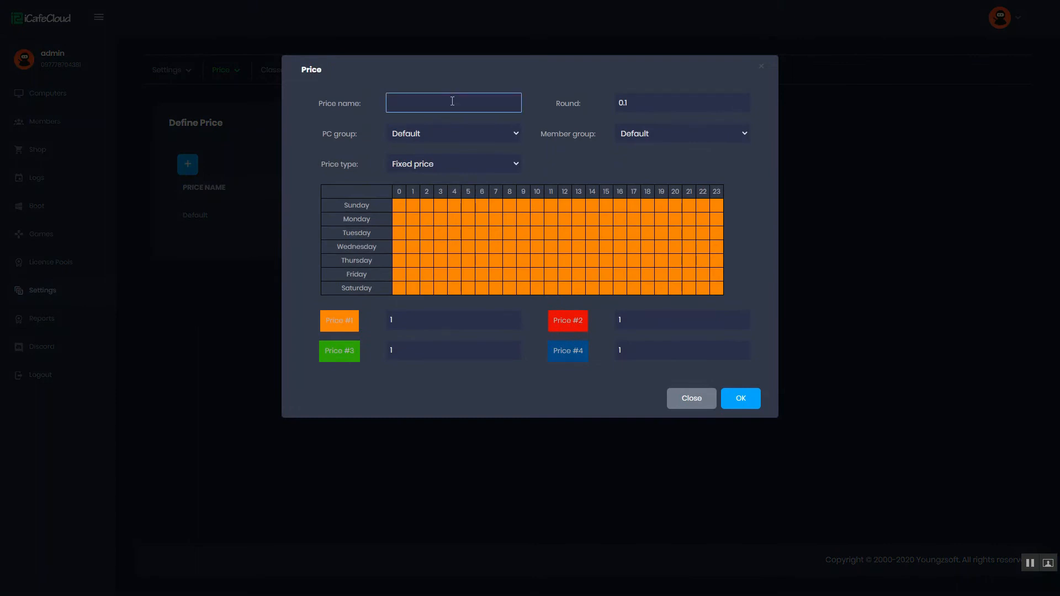
{"action": "type", "text": "Peak"}
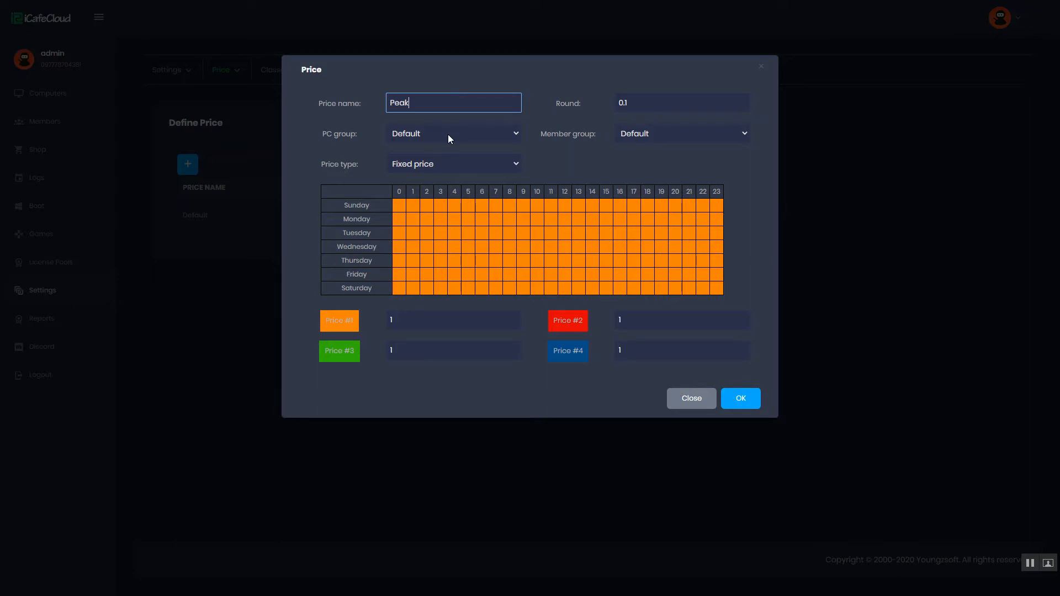
Step: Make Peak a dynamic price and add the first tier, 60 minutes for 4
{"action": "left_click", "coordinate": [453, 164]}
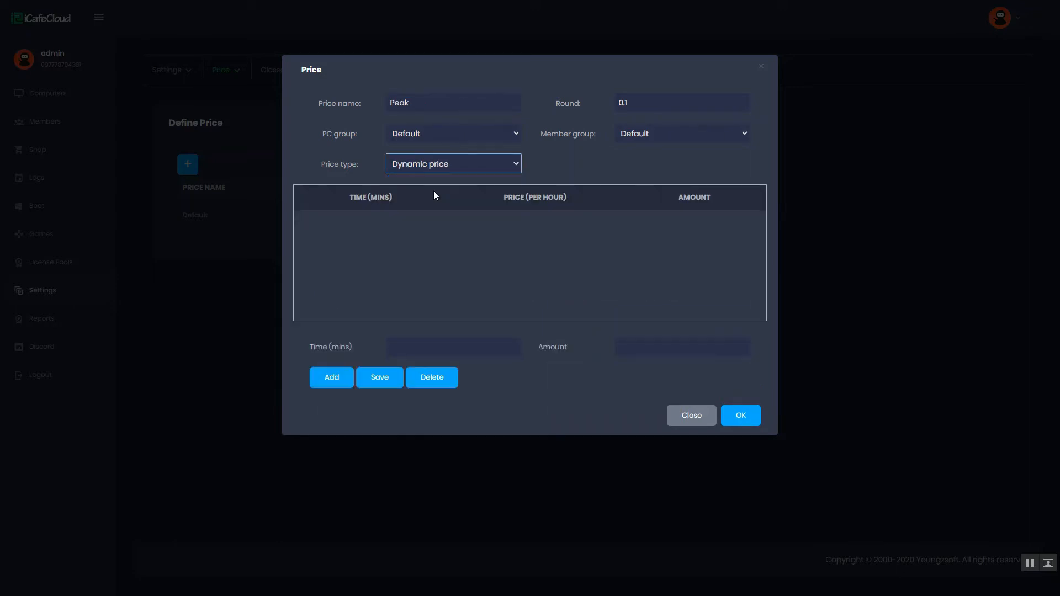
{"action": "mouse_move", "coordinate": [371, 366]}
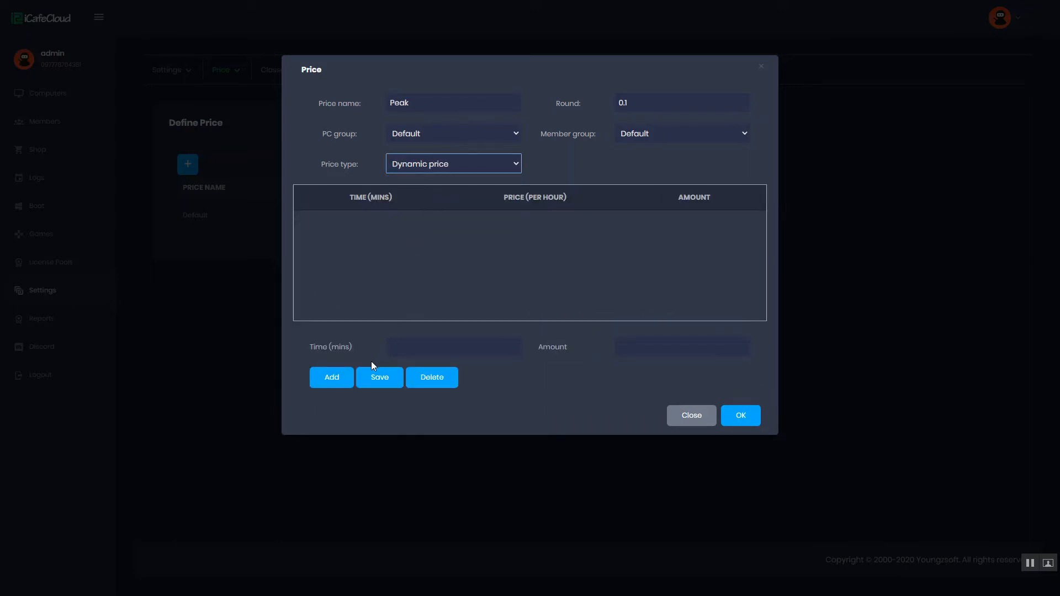
{"action": "type", "text": "60"}
{"action": "left_click", "coordinate": [683, 346]}
{"action": "type", "text": "4"}
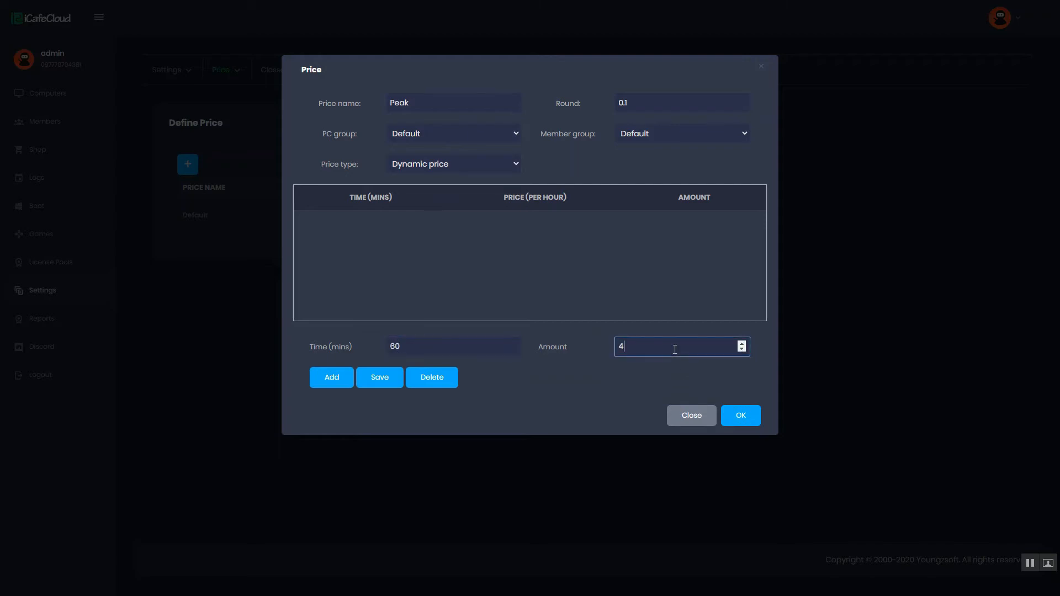
{"action": "left_click", "coordinate": [331, 378]}
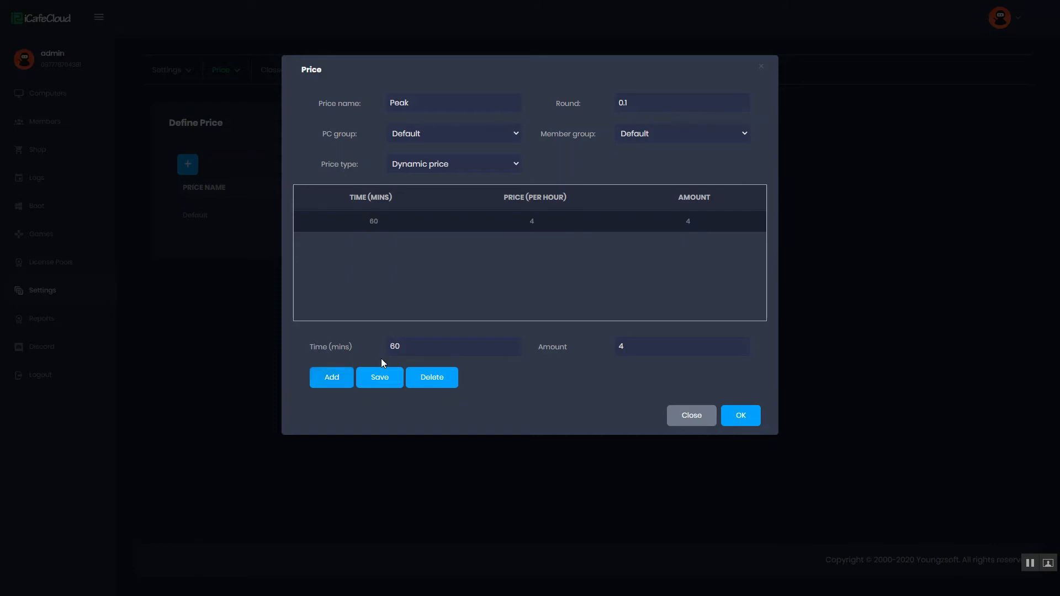
Step: Add the remaining tiers: 120 minutes for 6 and 180 minutes for 8
{"action": "left_click", "coordinate": [453, 346]}
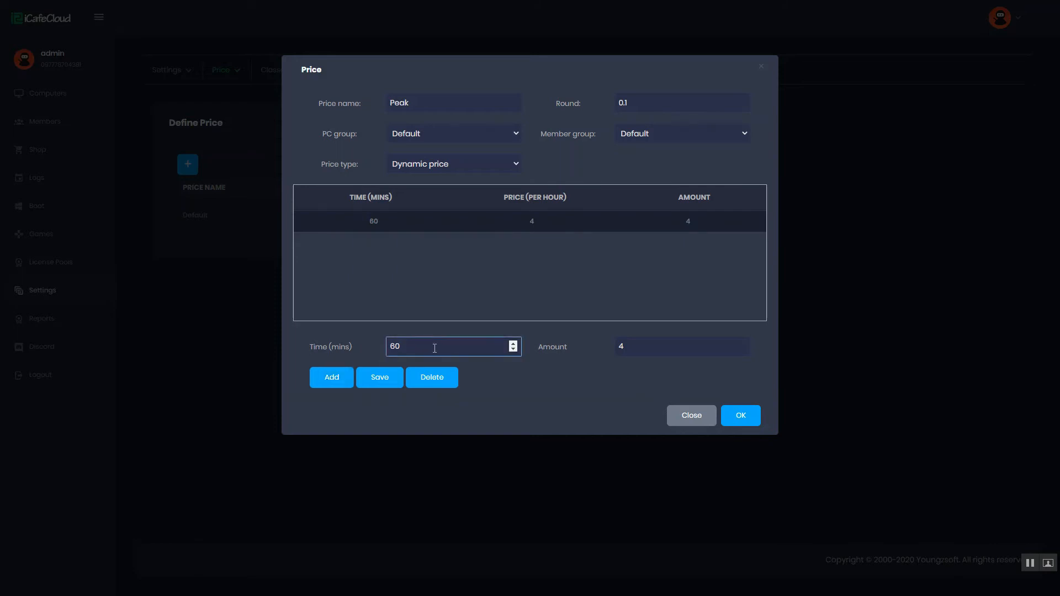
{"action": "type", "text": "120"}
{"action": "left_click", "coordinate": [683, 347]}
{"action": "type", "text": "6"}
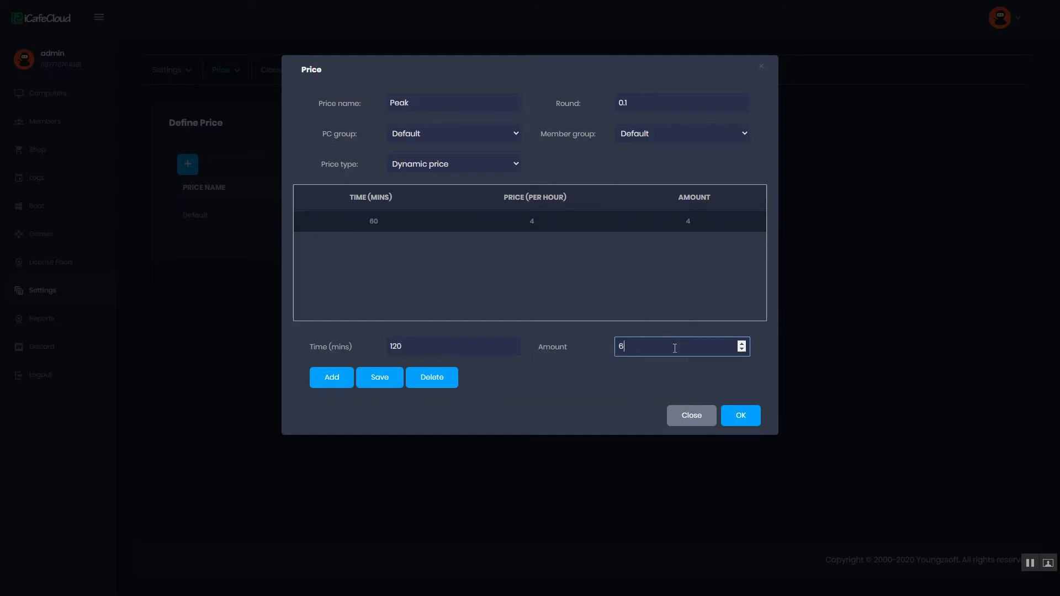
{"action": "left_click", "coordinate": [331, 378]}
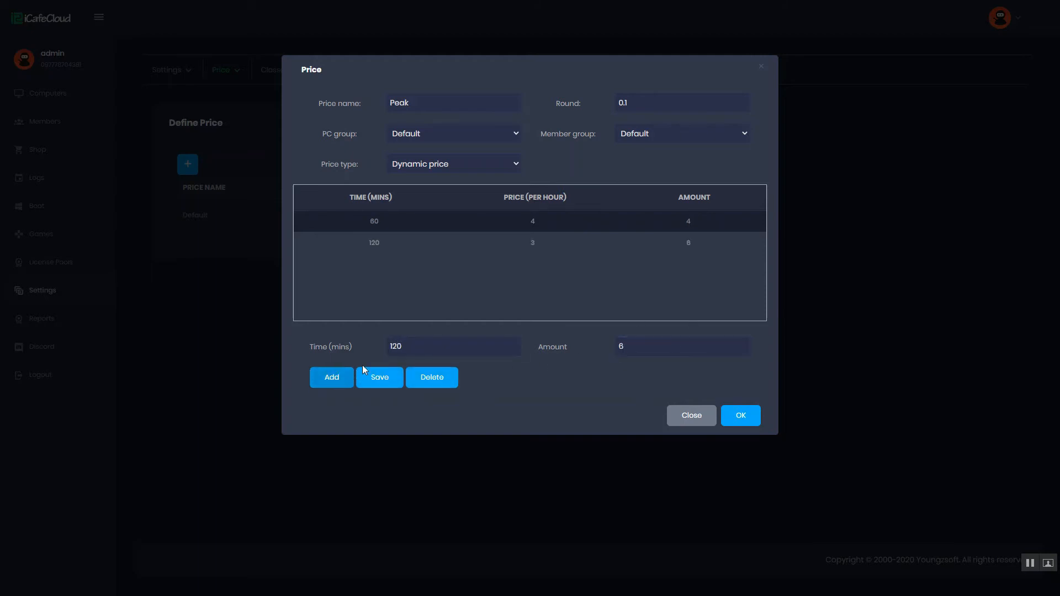
{"action": "left_click", "coordinate": [446, 346]}
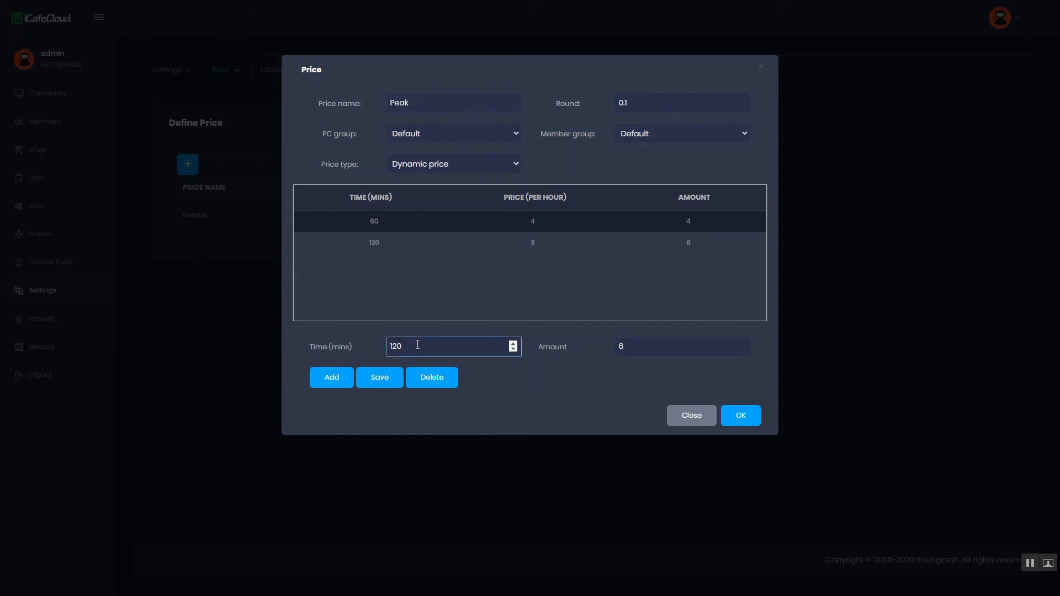
{"action": "type", "text": "18"}
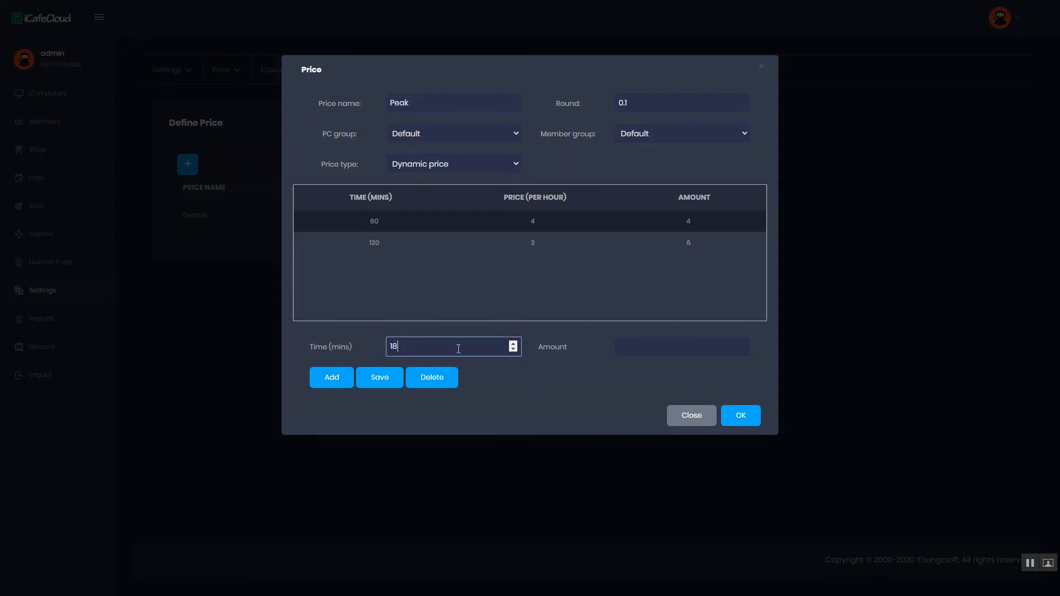
{"action": "left_click", "coordinate": [676, 346]}
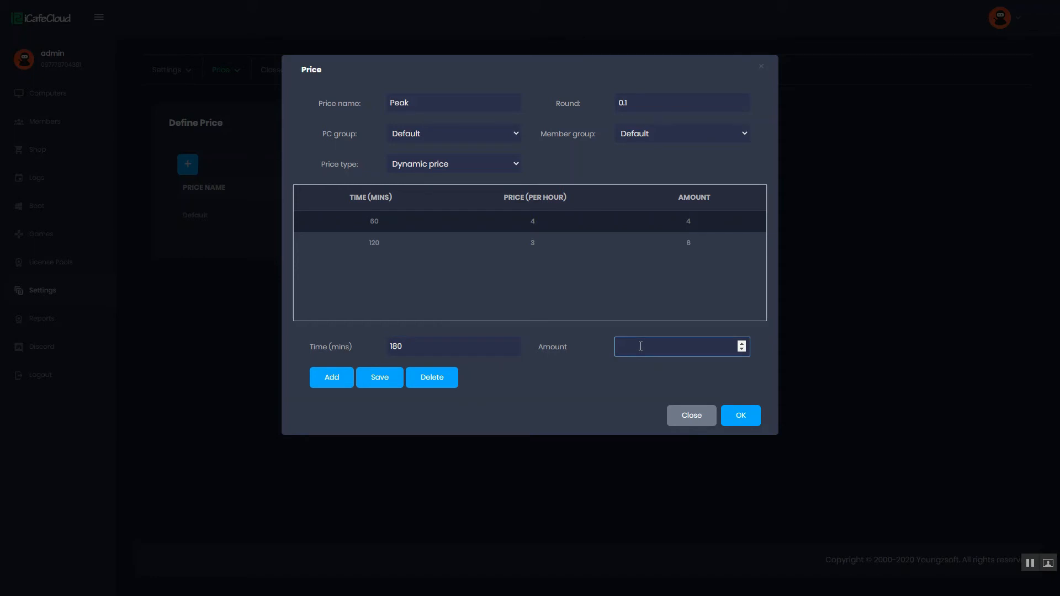
{"action": "type", "text": "8"}
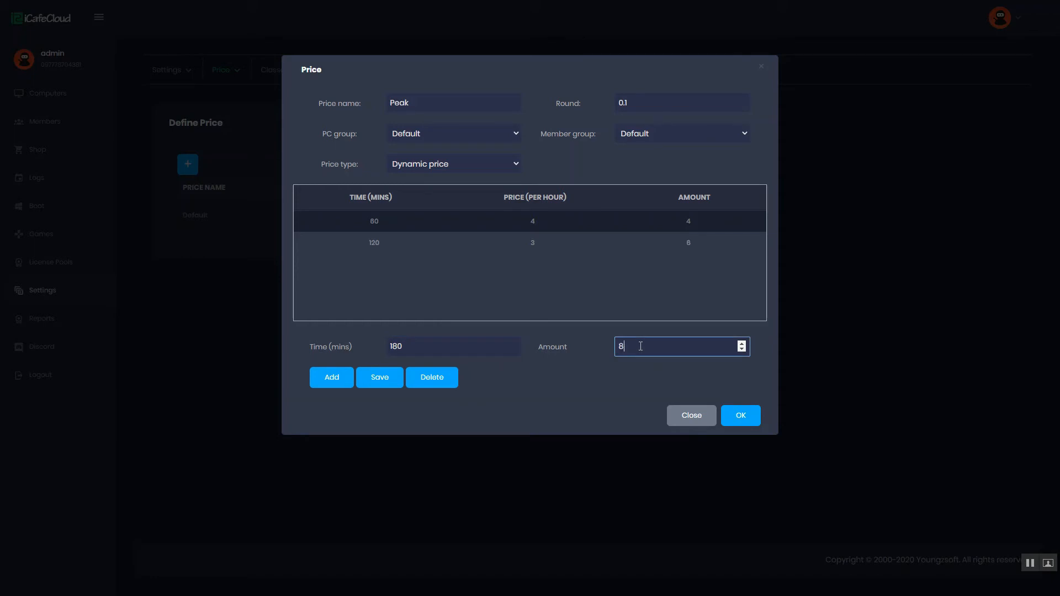
{"action": "left_click", "coordinate": [331, 378]}
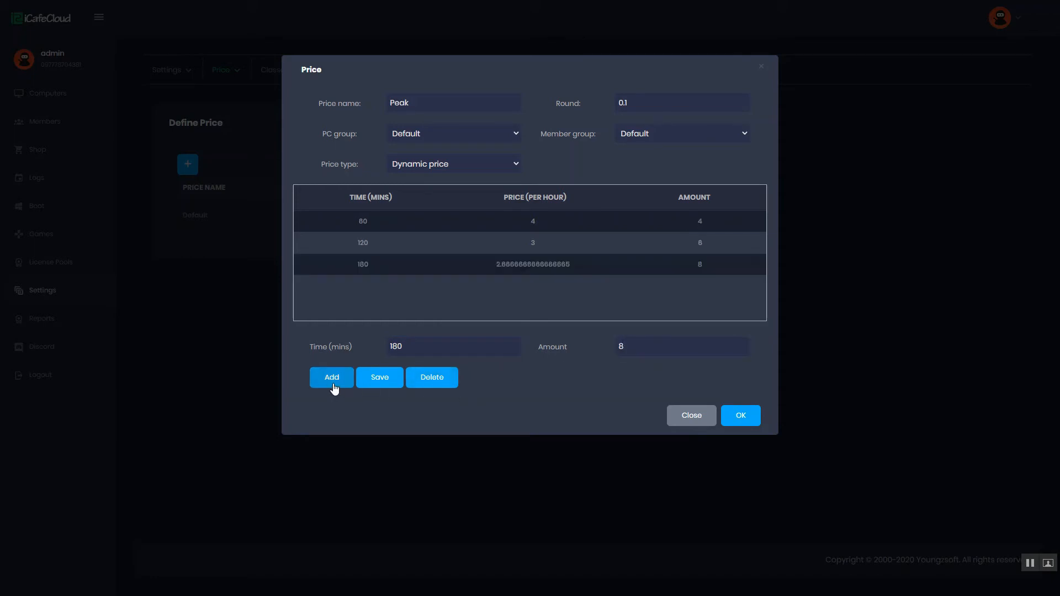
Step: Assign Peak to the Gaming PC group and confirm it into the price list
{"action": "left_click", "coordinate": [453, 133]}
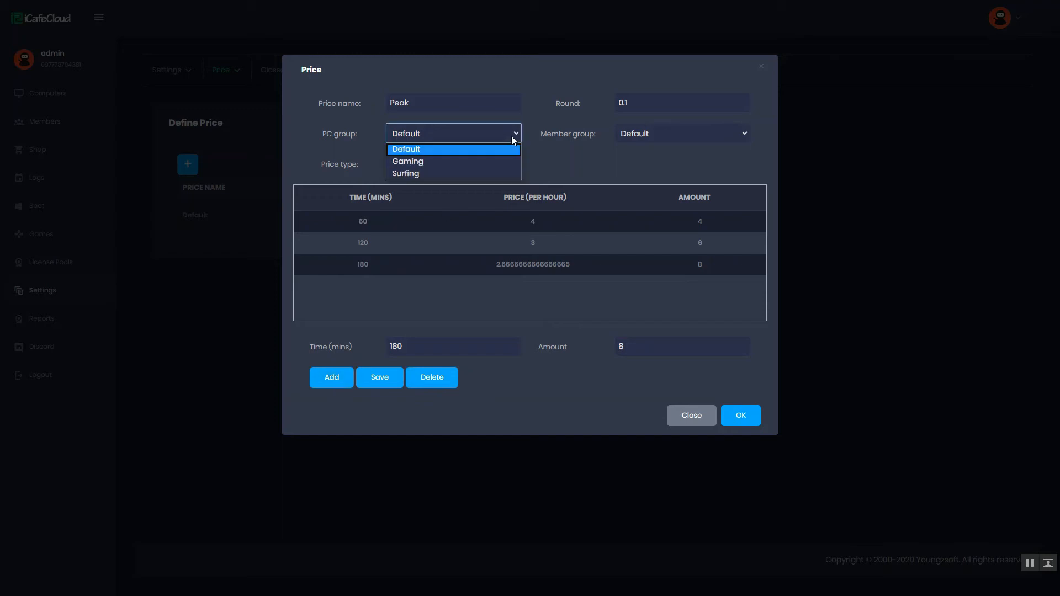
{"action": "left_click", "coordinate": [407, 161]}
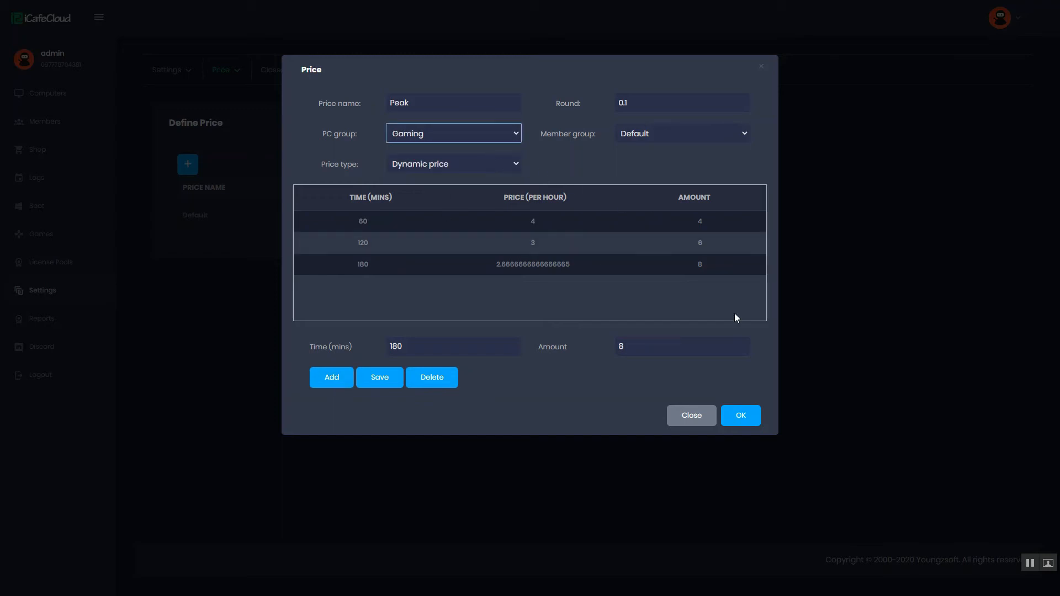
{"action": "left_click", "coordinate": [740, 416]}
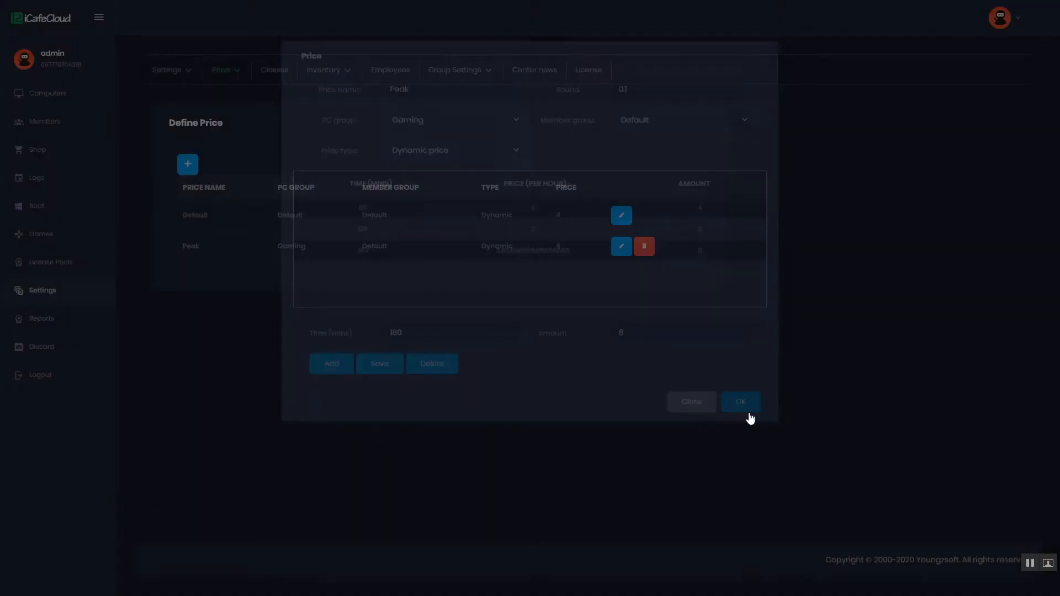
{"action": "left_click", "coordinate": [740, 402]}
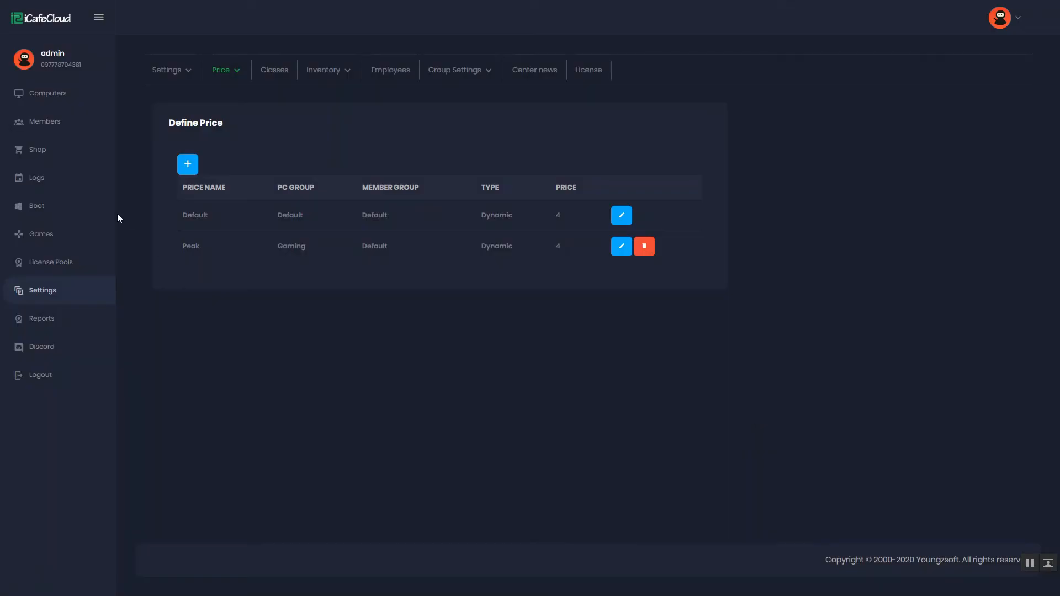
Step: On PC-002's pre-paid session form, add time to see the fee reach 6, then close without starting
{"action": "left_click", "coordinate": [45, 93]}
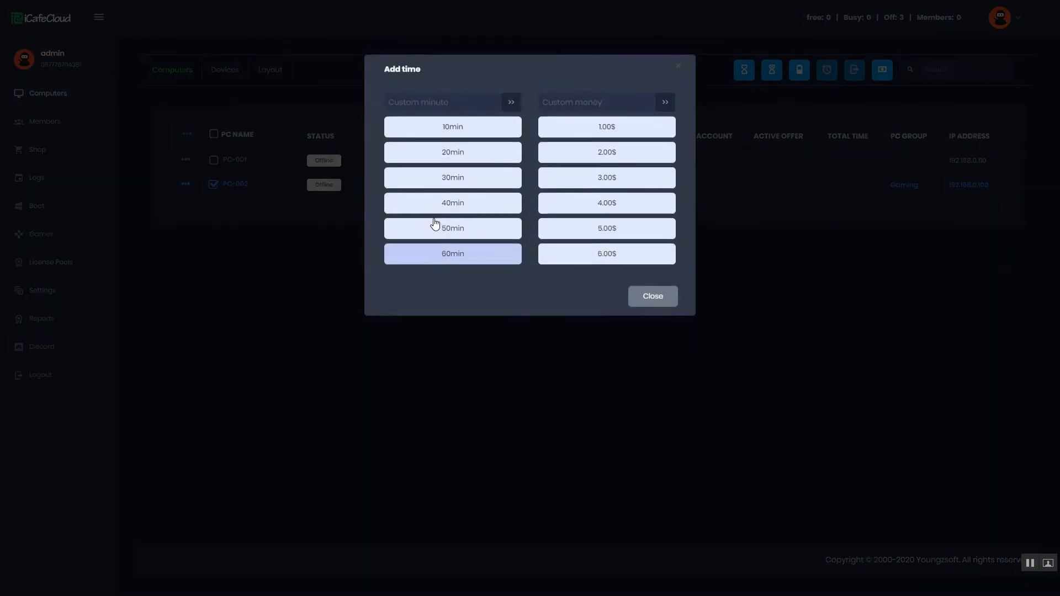
{"action": "left_click", "coordinate": [438, 102]}
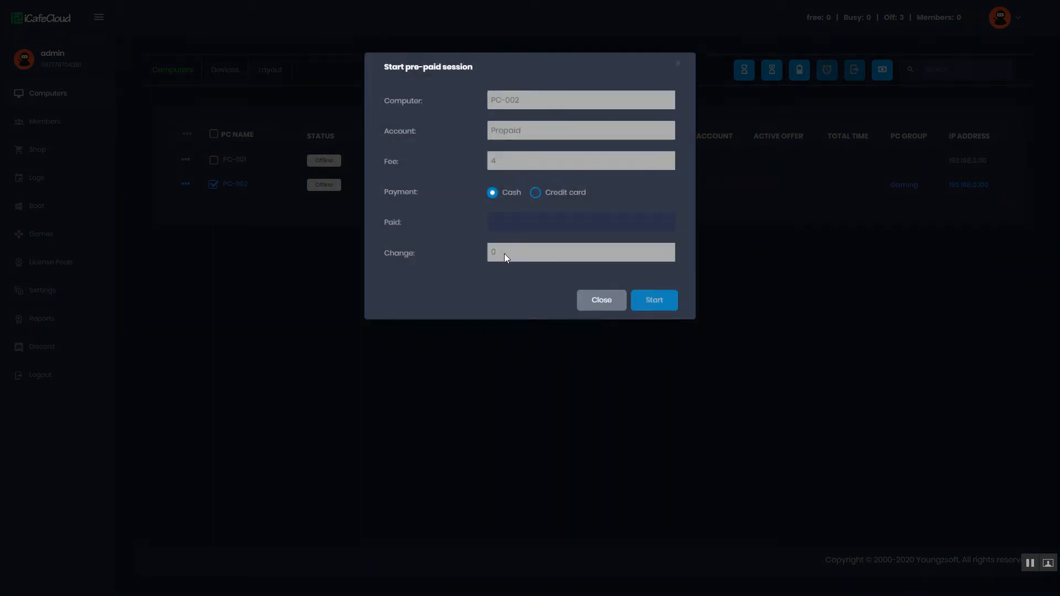
{"action": "left_click", "coordinate": [577, 222]}
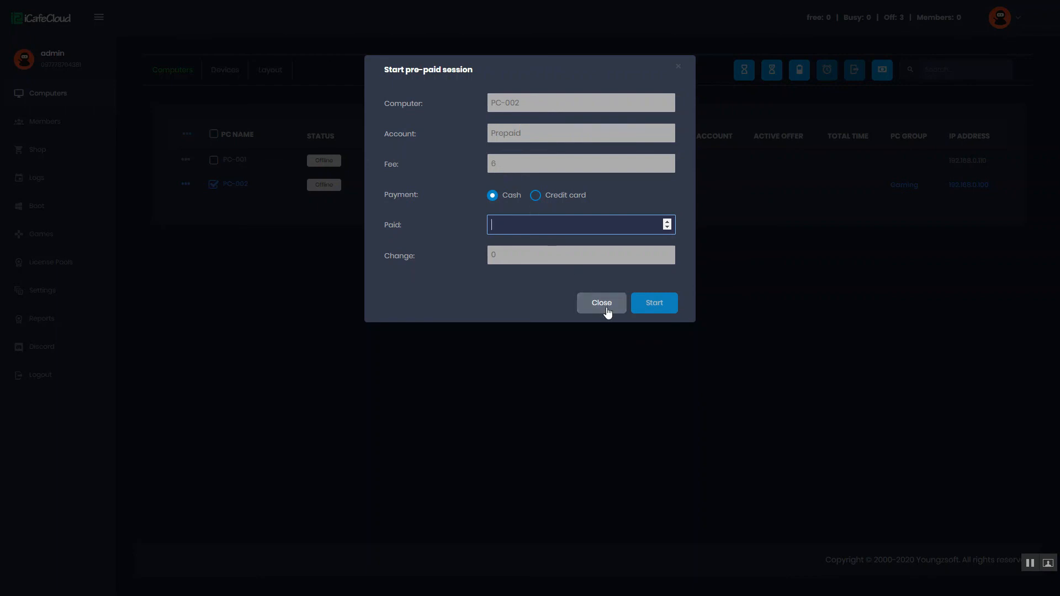
{"action": "left_click", "coordinate": [601, 303]}
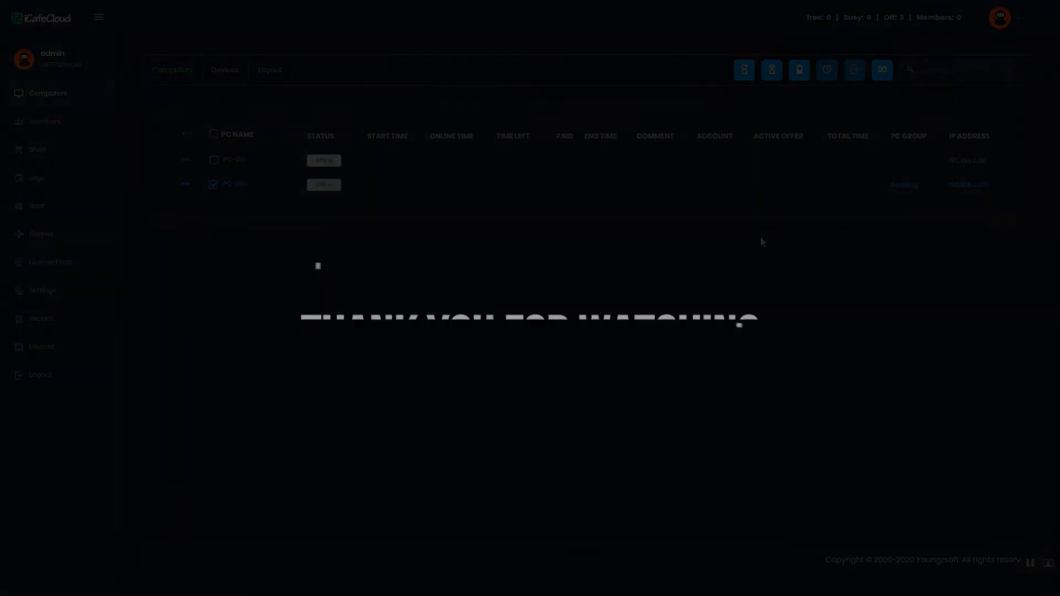